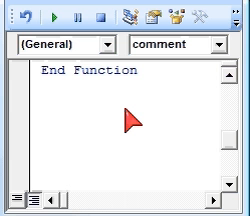
# Declare a new empty VBA function named user with its End Function line
pyautogui.write('function')
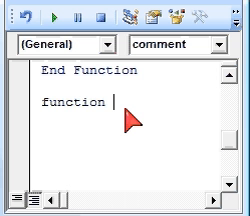
pyautogui.write('user')
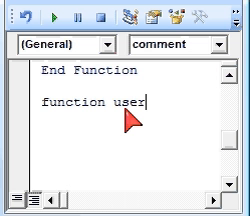
pyautogui.press('enter')
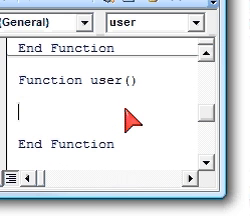
# Write the body line user = Application.UserName so the function returns the user name
pyautogui.write('user=')
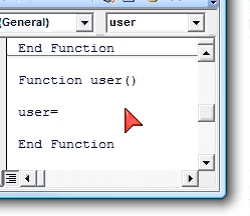
pyautogui.write('application')
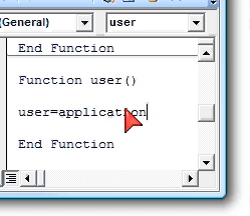
pyautogui.write('.user')
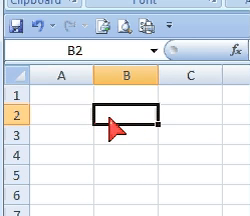
# Enter =user in cell B2 to display the application's user name
pyautogui.write('=user')
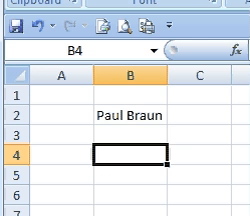
# Write the greeting formula ="hello "&user in cell B4
pyautogui.write('="')
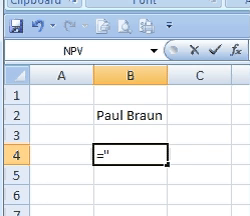
pyautogui.write('hello')
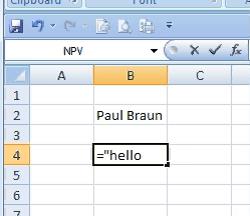
pyautogui.write('" "')
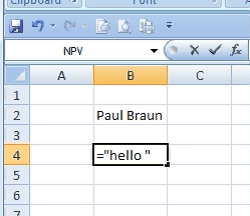
pyautogui.write('&user')
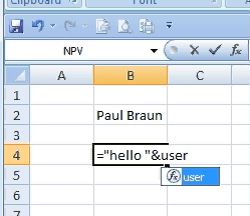